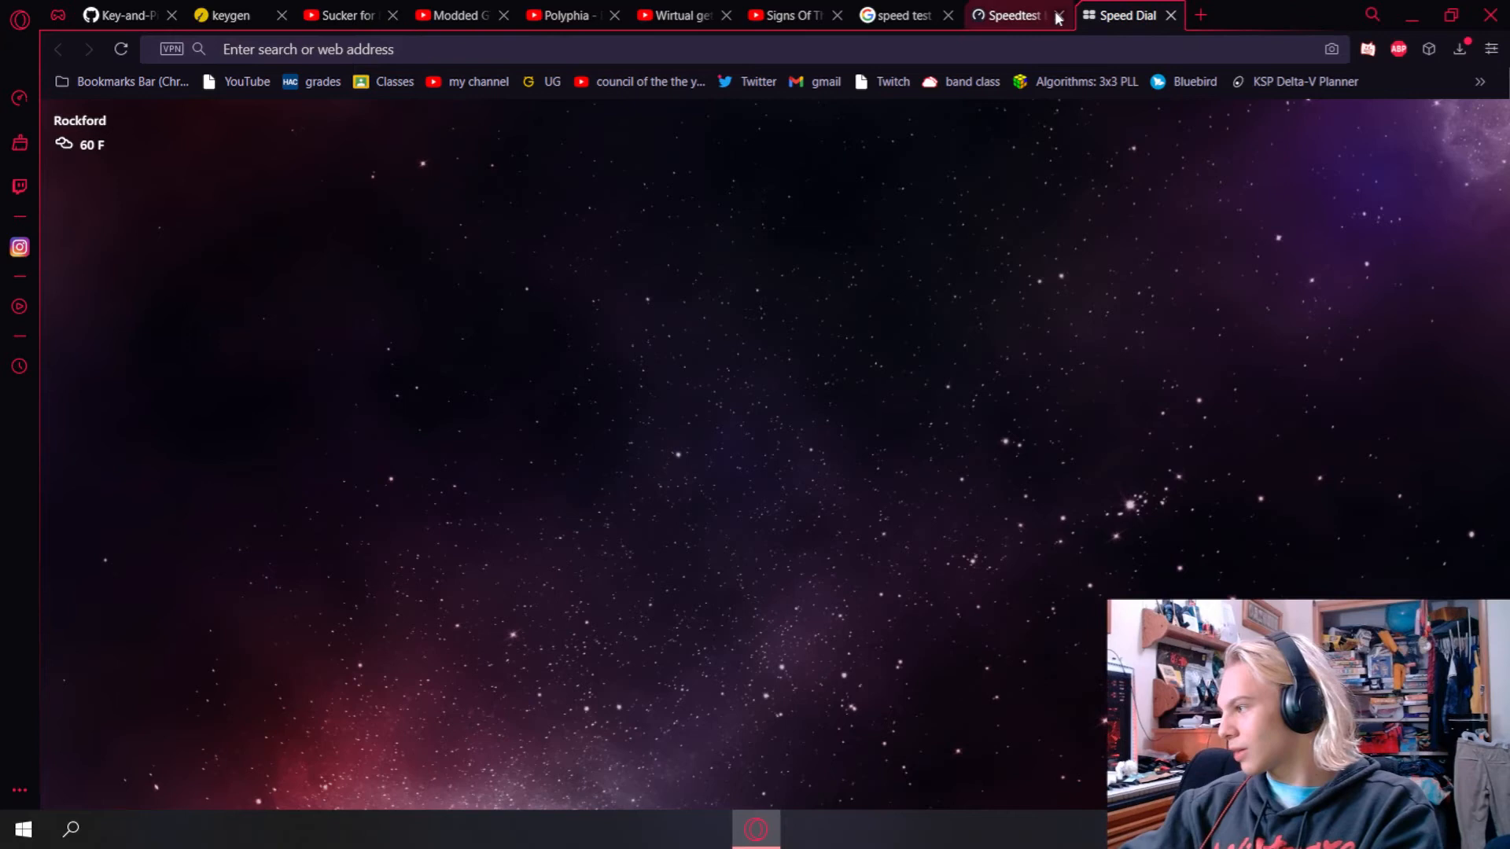
Close the extra Speedtest tab so the Speed Dial page stays showing
click(1057, 16)
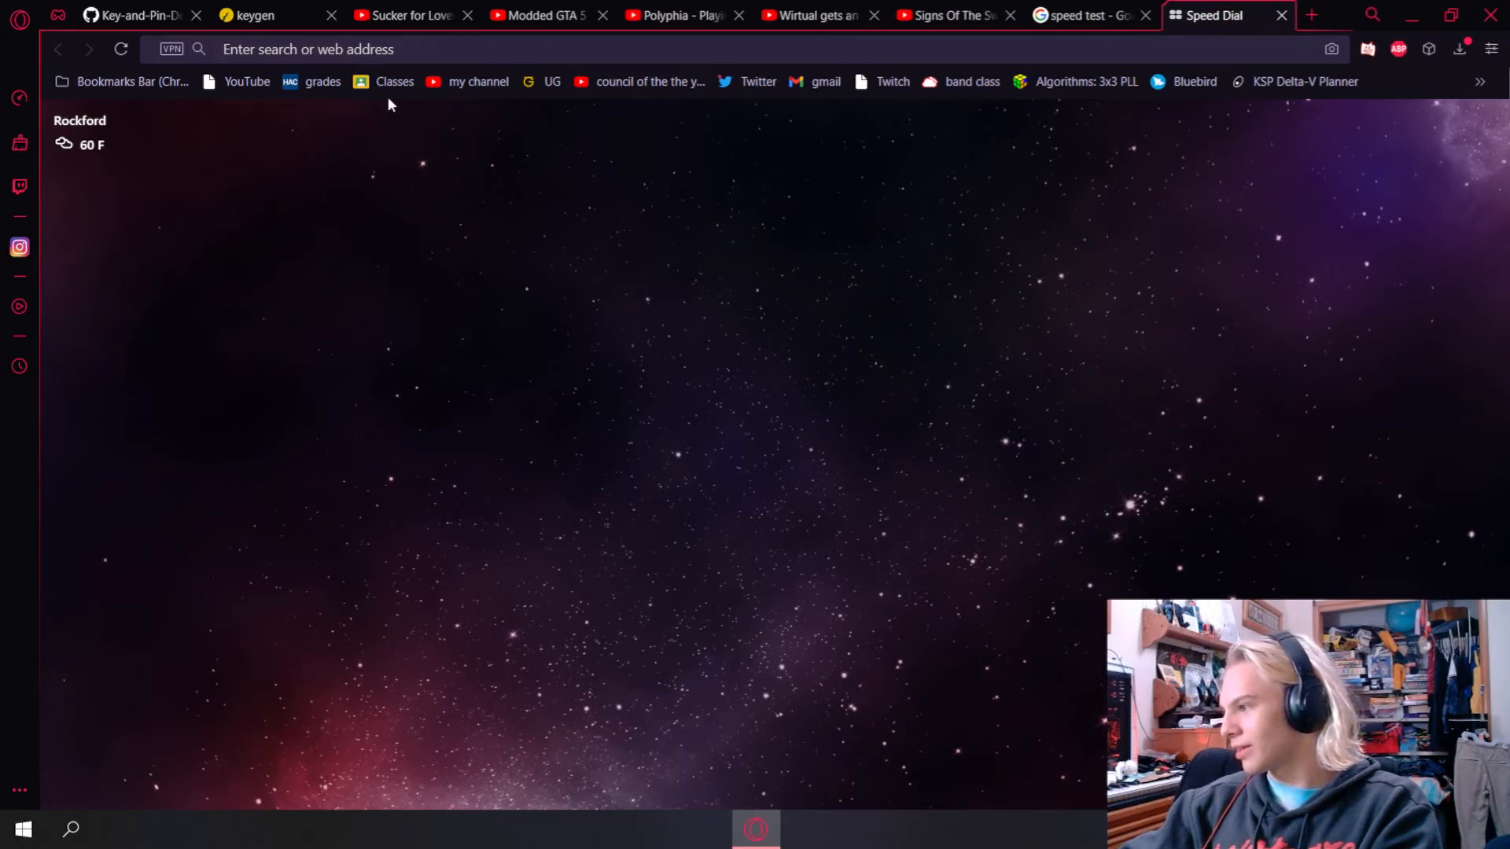
mouse_move(416, 241)
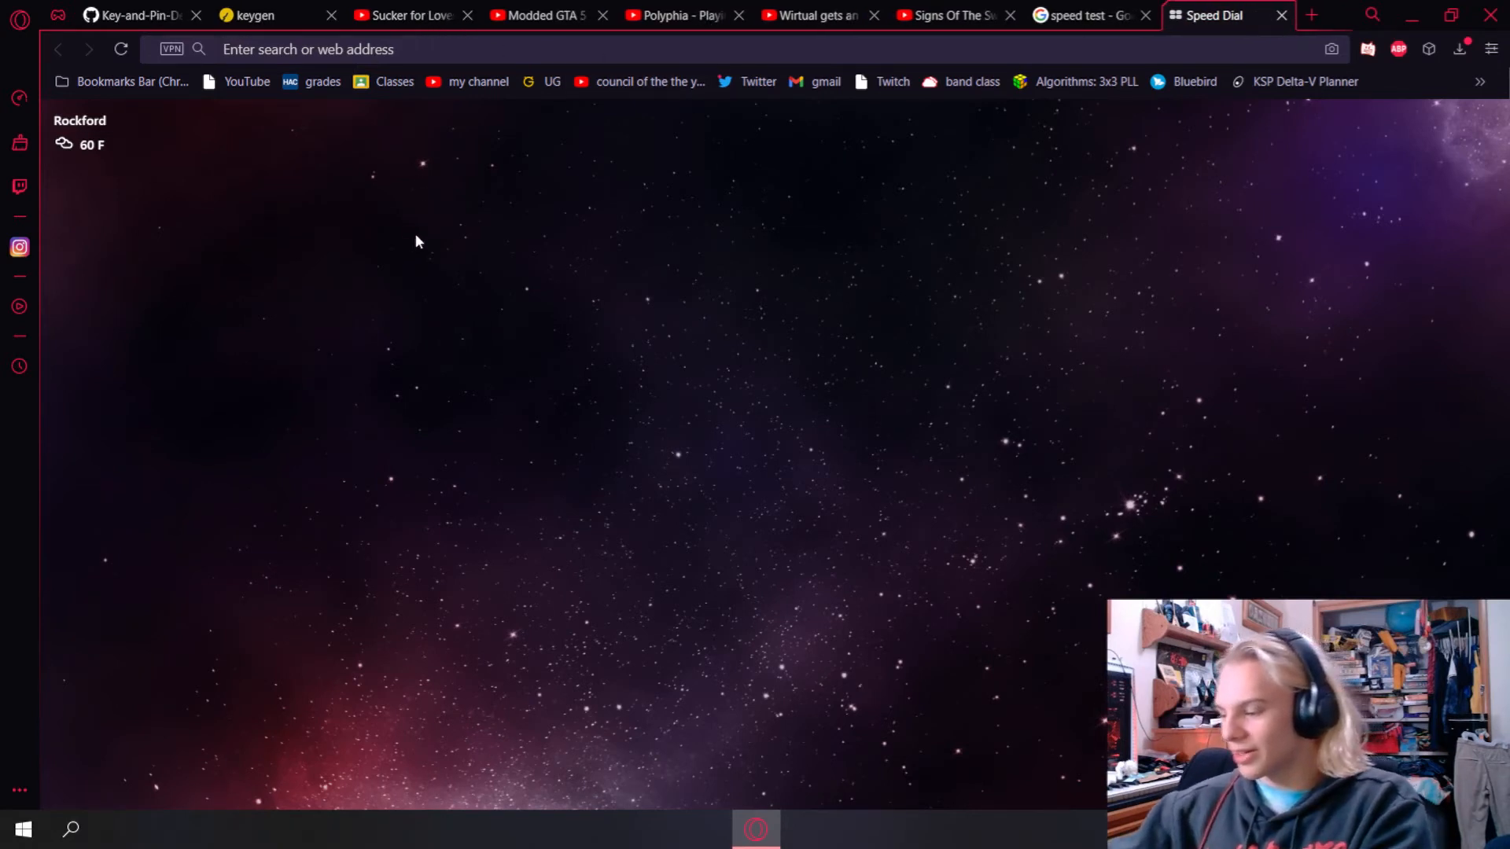
mouse_move(393, 336)
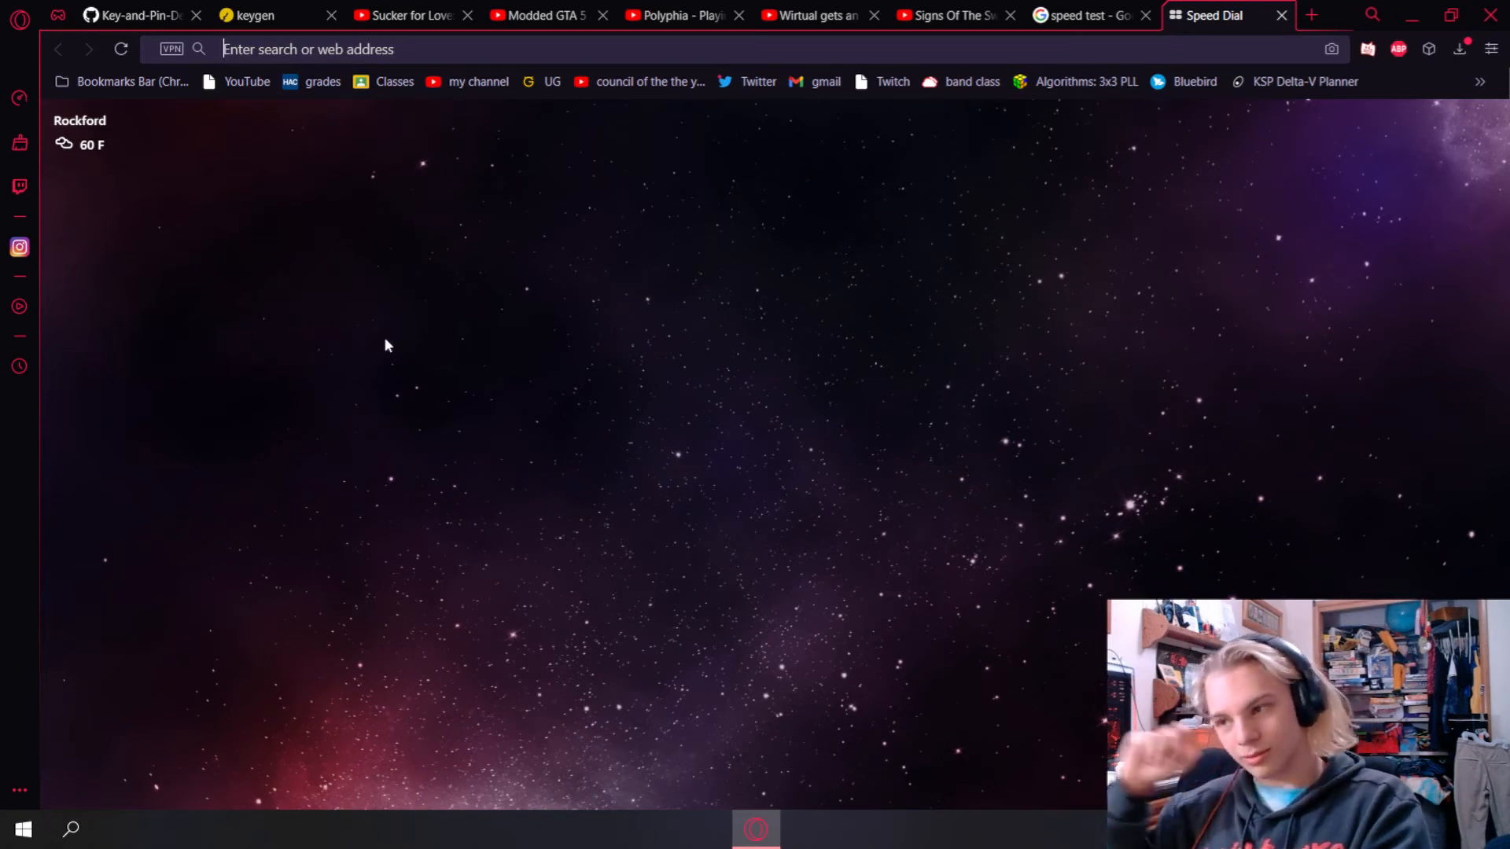
mouse_move(357, 210)
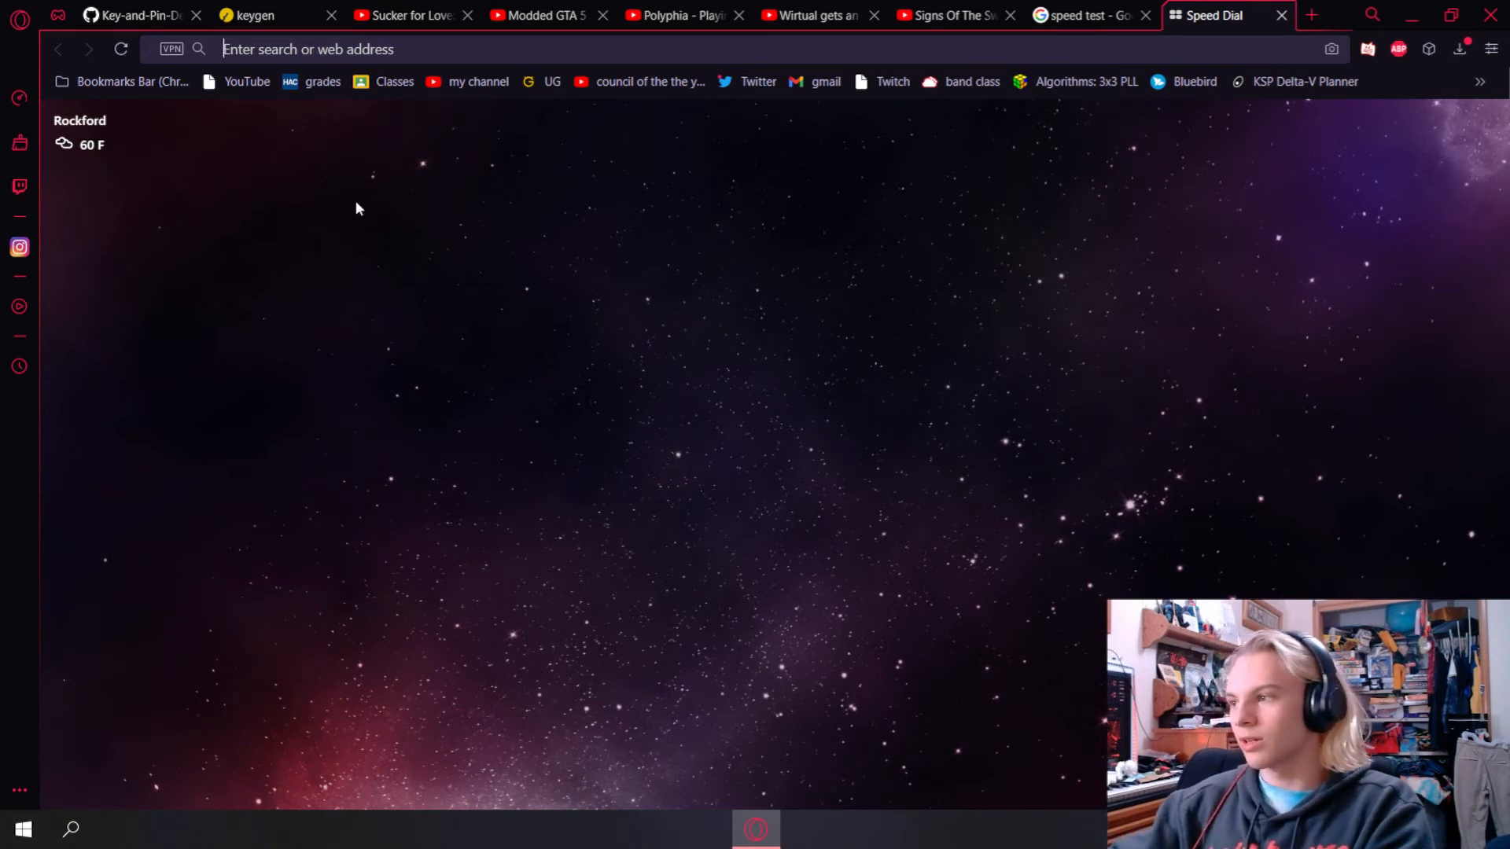
mouse_move(309, 249)
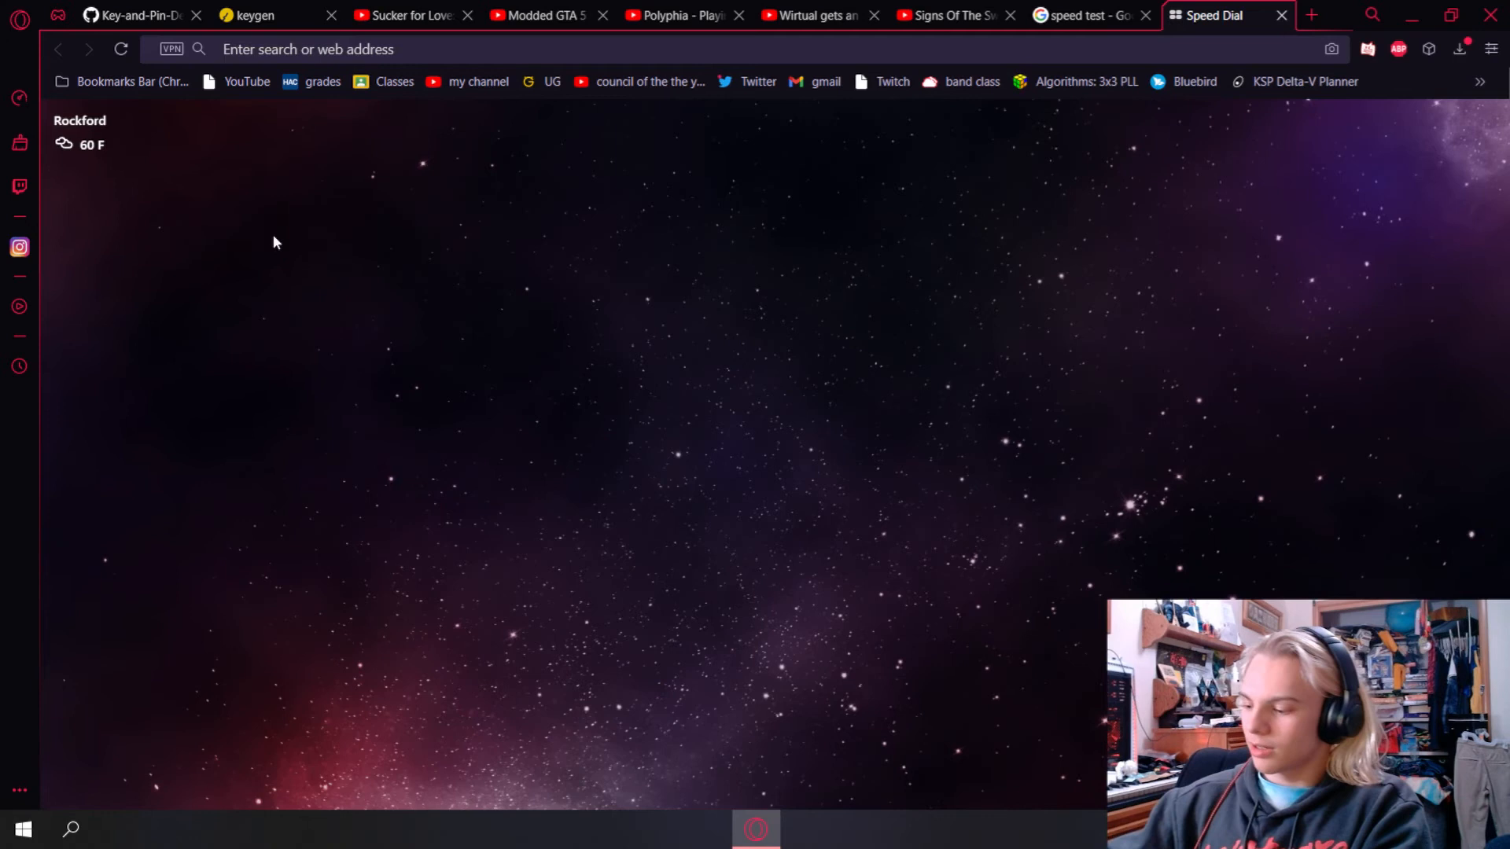
Switch to the 'speed test - Google' tab with its internet speed test panel
right_click(607, 368)
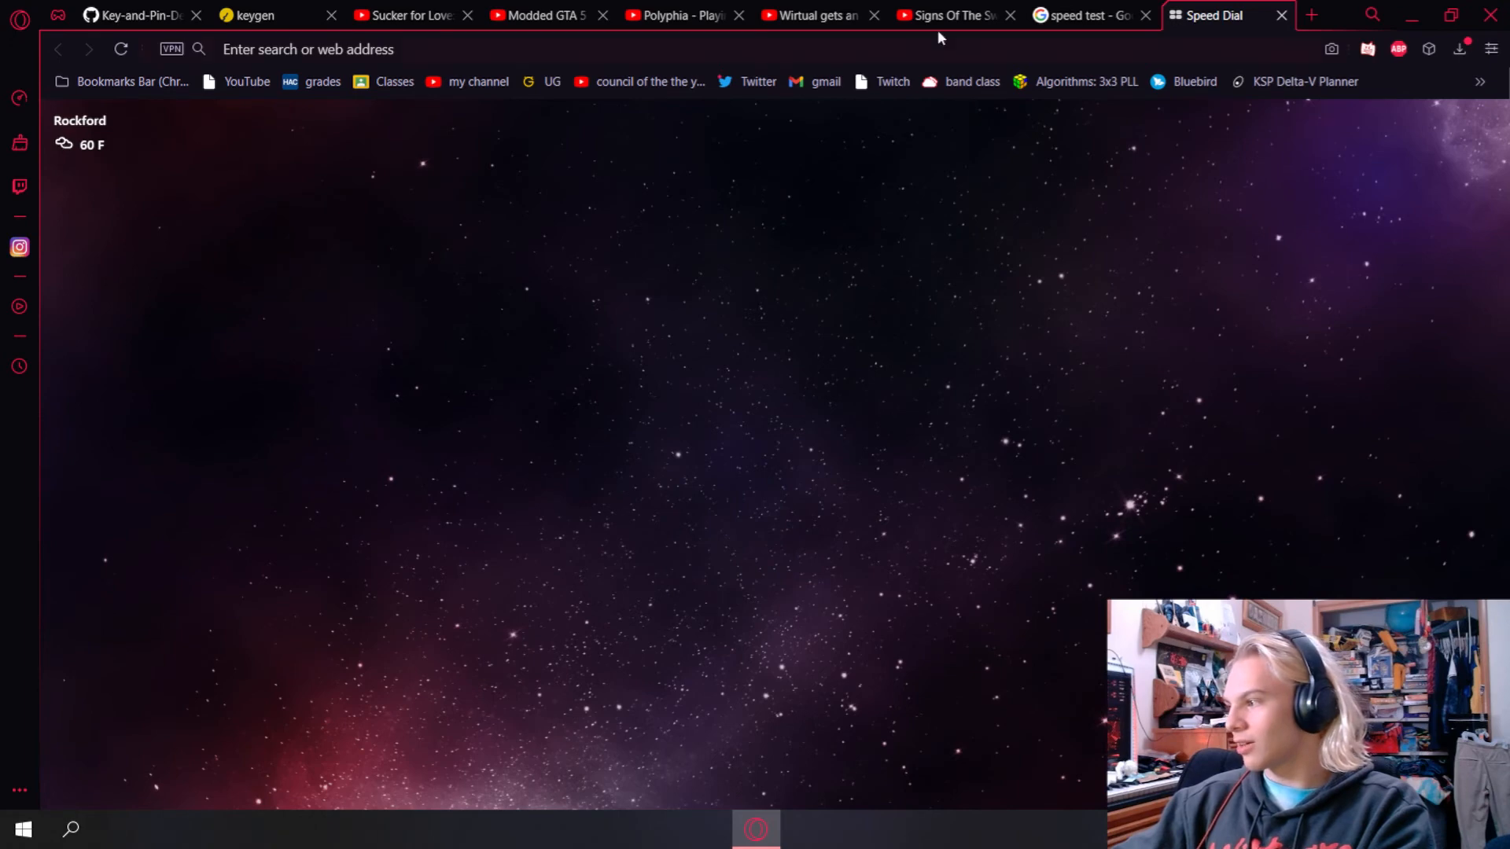
click(1089, 16)
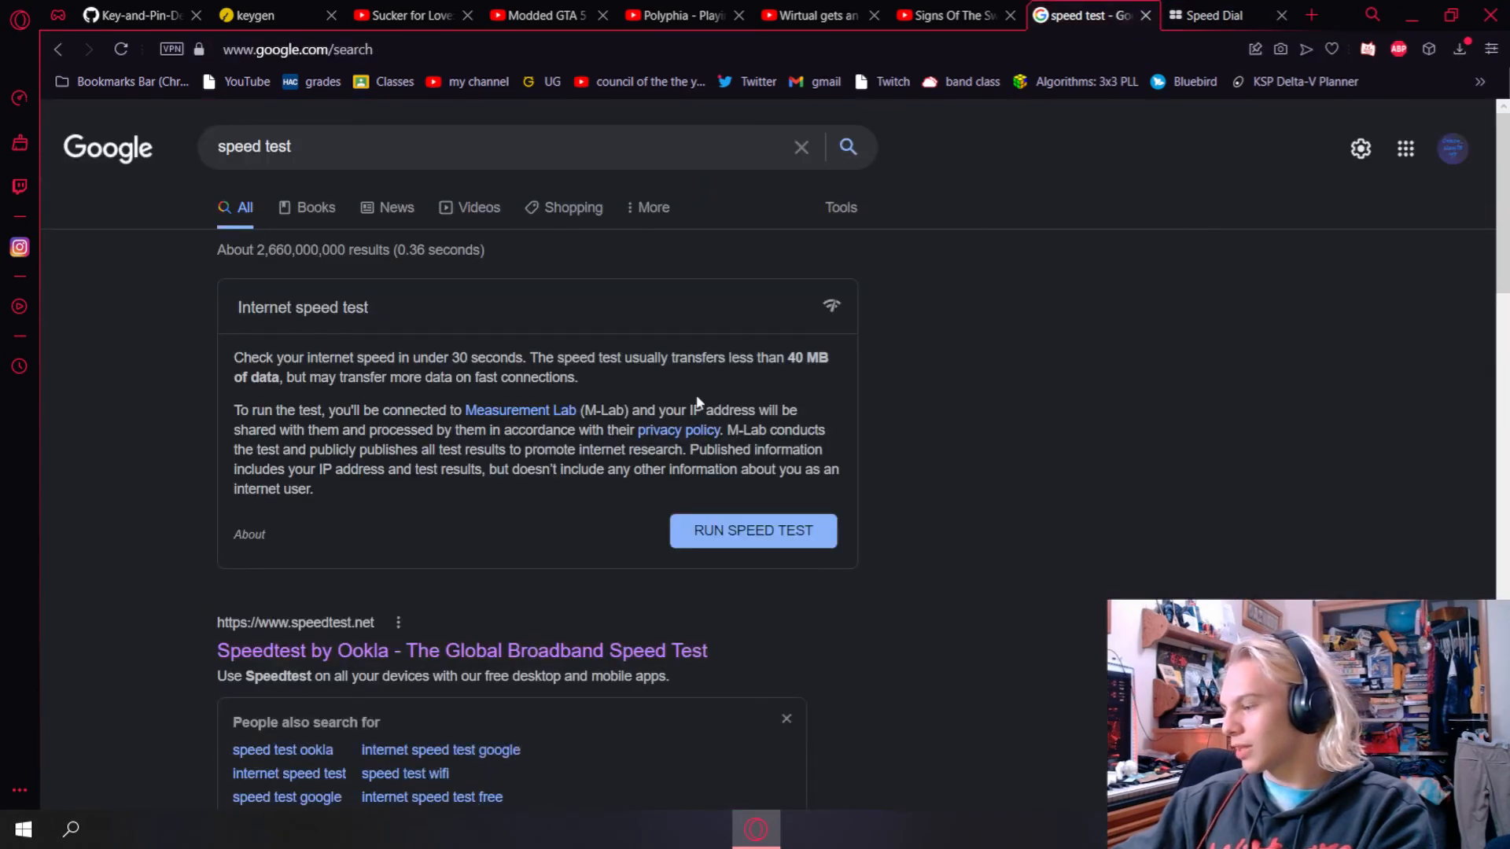